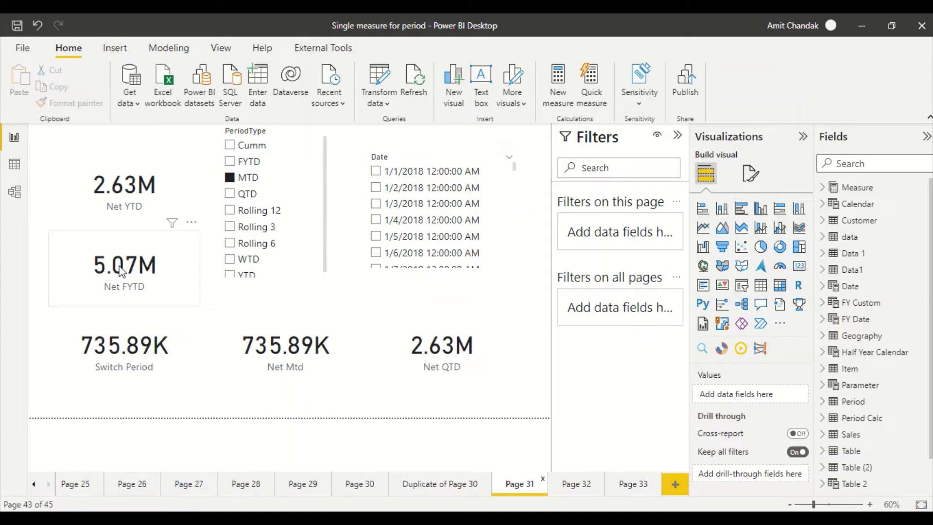
mouse_move(122, 272)
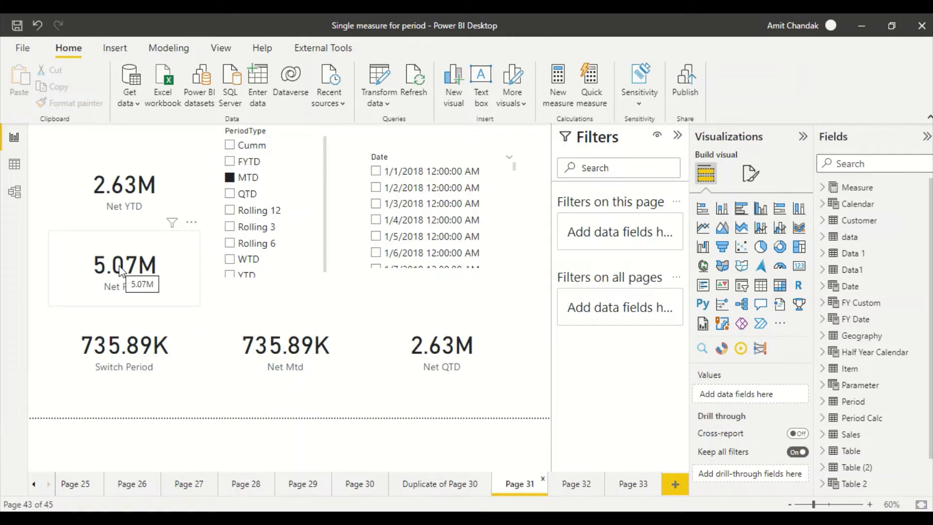
mouse_move(239, 92)
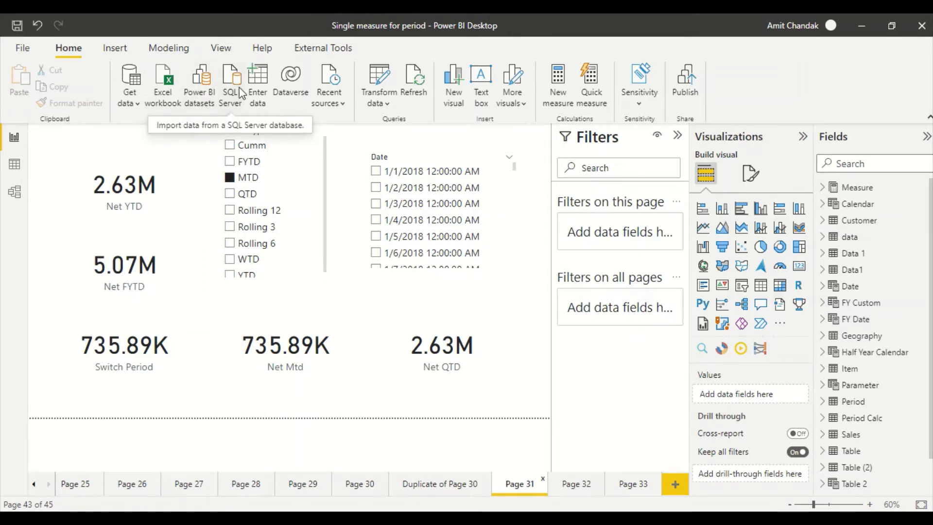
mouse_move(74, 57)
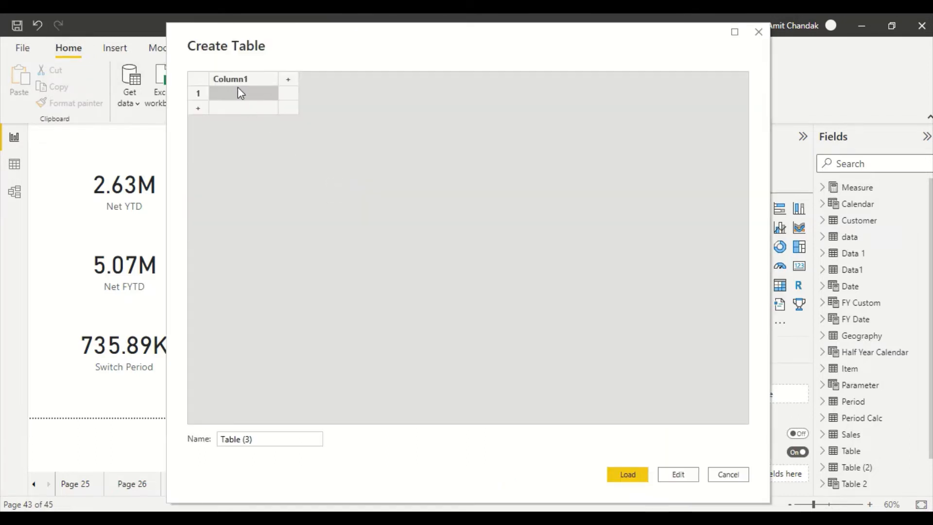
Step: Rename Column1 to Emp and add Start Date and End Date columns
type("Emp")
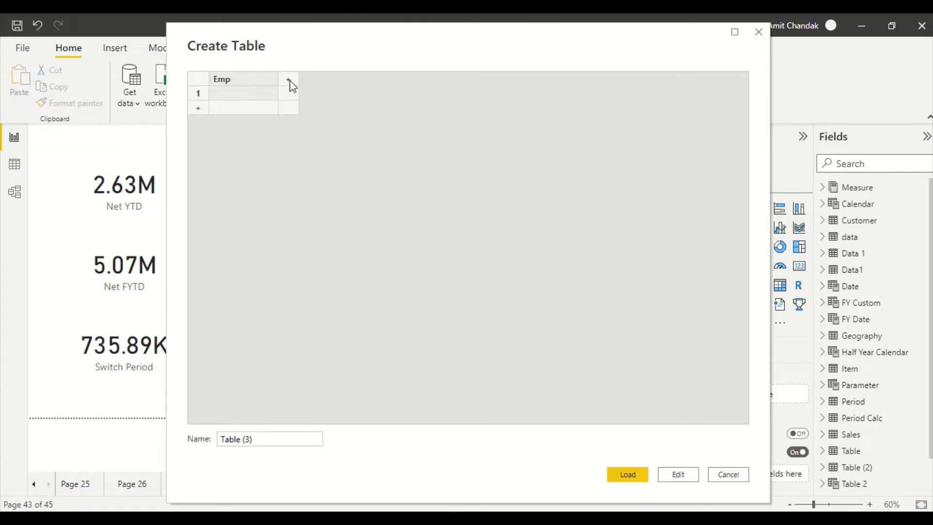
left_click(288, 79)
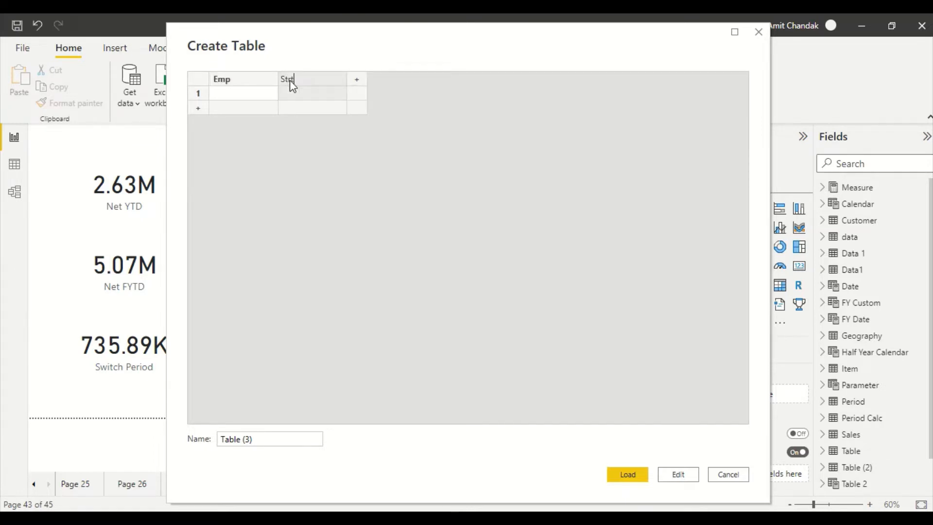
type("rt Dat")
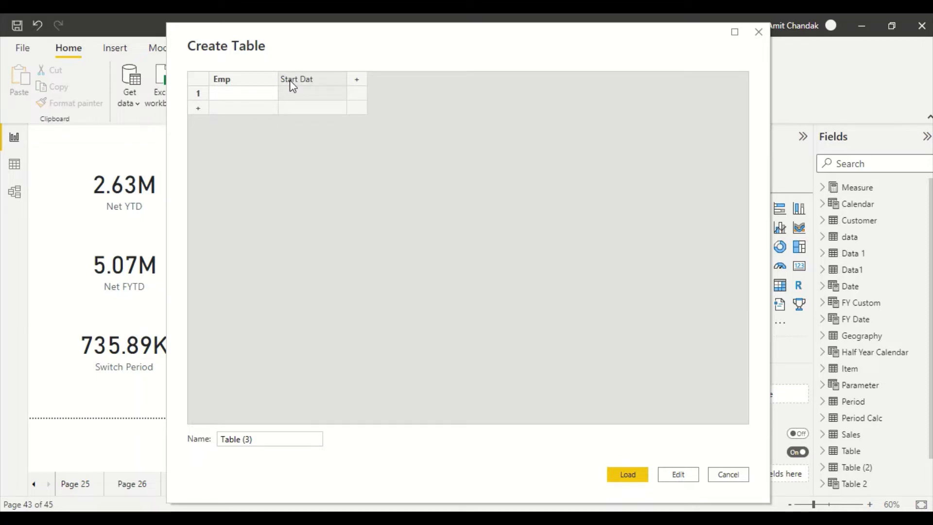
left_click(356, 78)
type("End Date")
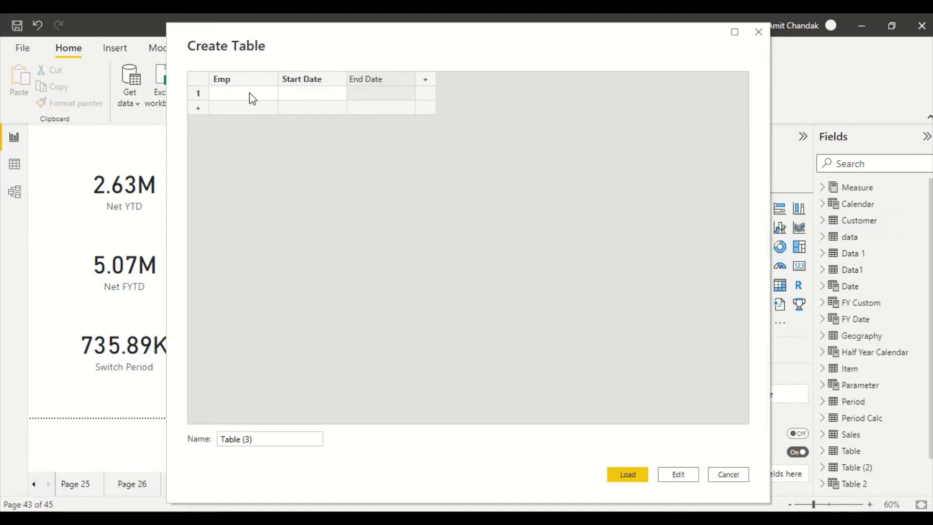
Step: Enter employees A, B, C and D in the Emp column
type("A")
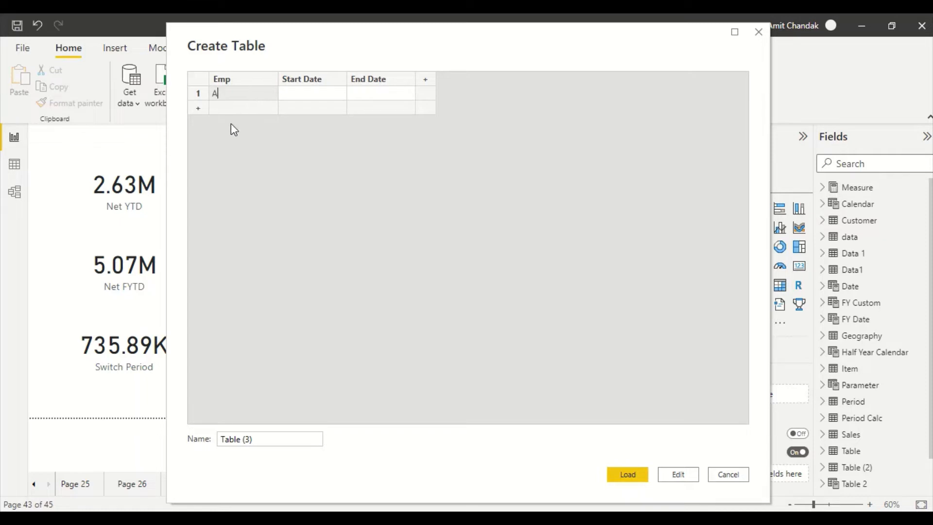
type("B")
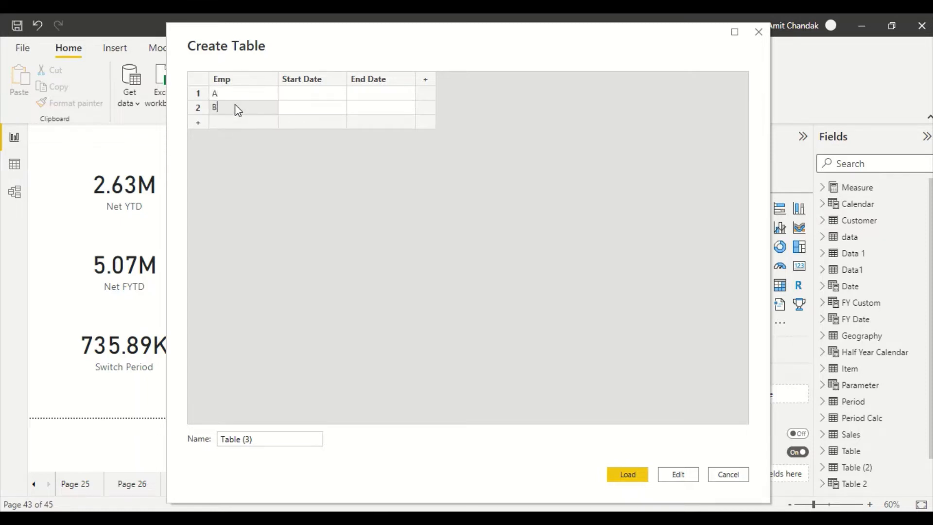
type("C")
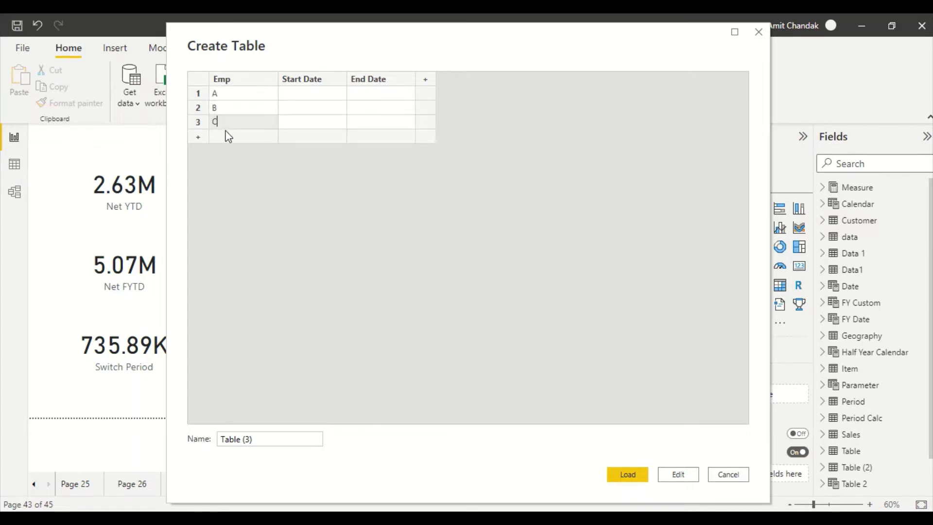
type("D")
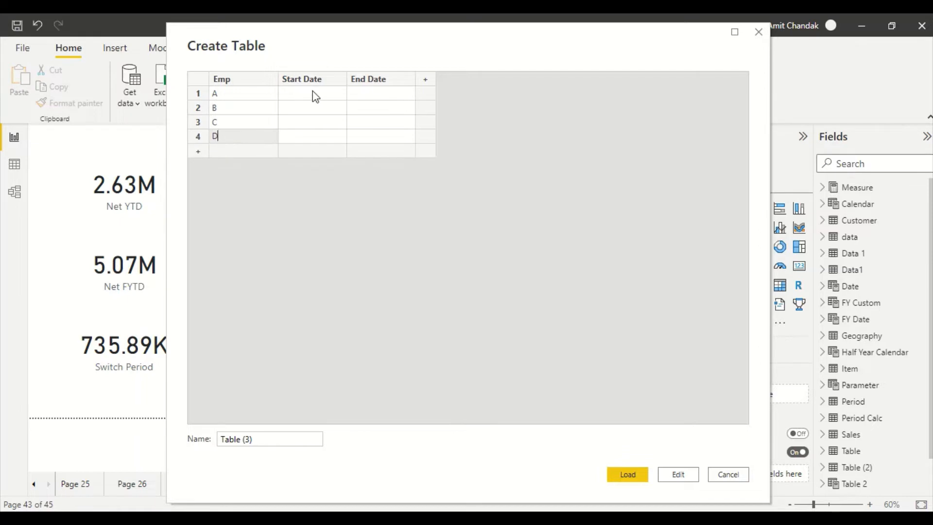
Step: Fill the Start Date cells with 1/1/2020, 2/1/2020, 2/5/2020 and 3/10/2020
type("1/1/2020")
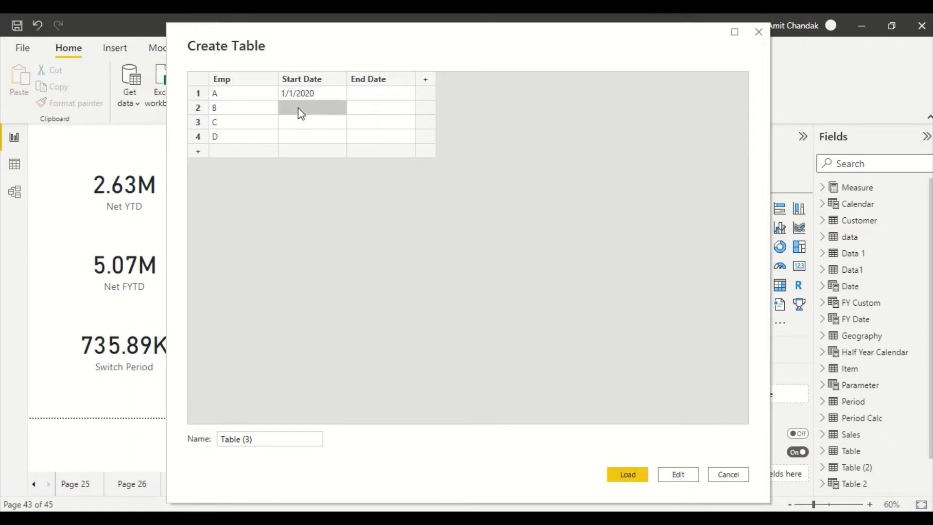
type("2/1/2020")
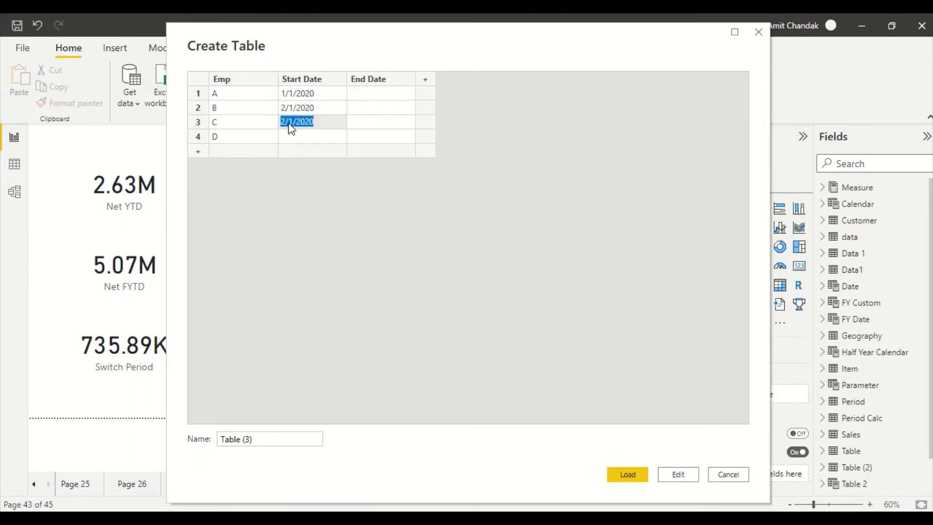
left_click(292, 122)
type("5")
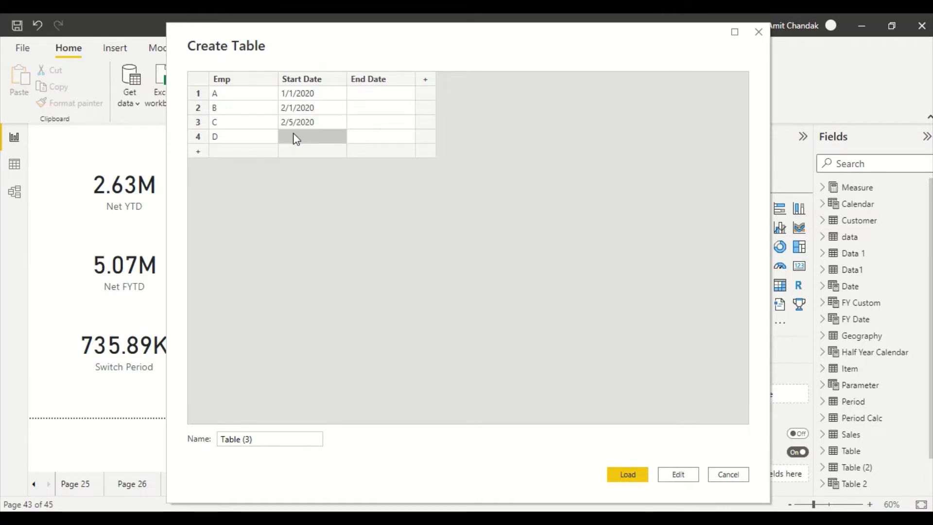
type("3/10/2020")
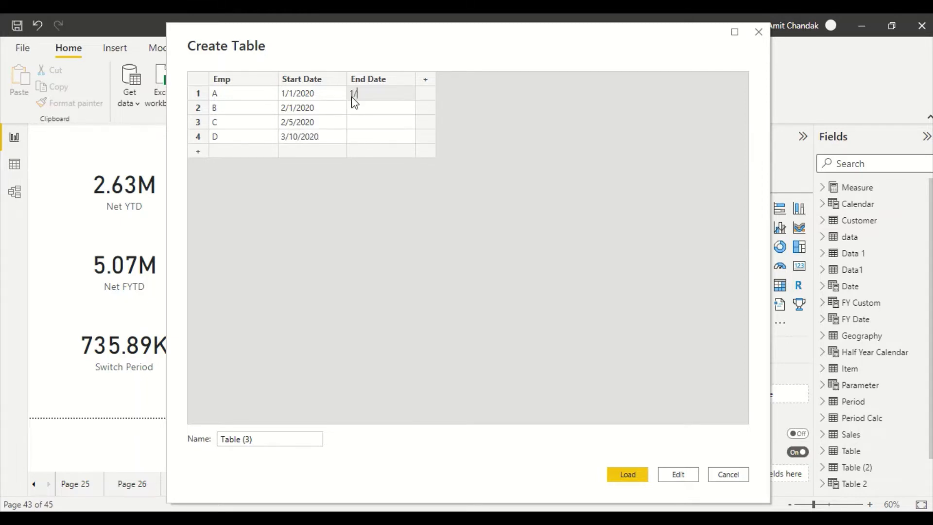
Step: Fill the End Date cells with 1/10/2020, 2/11/2020, 2/11/2020 and 3/15/2020
type("/10/20")
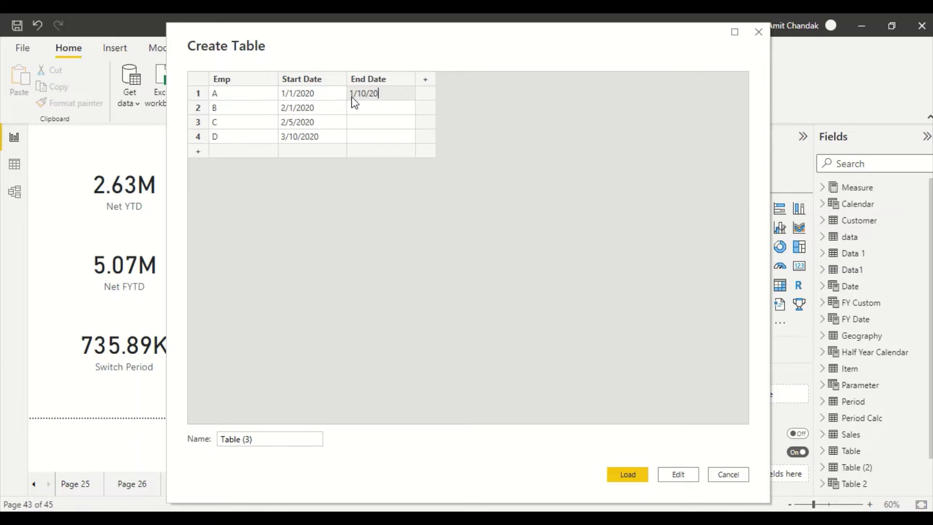
type("20")
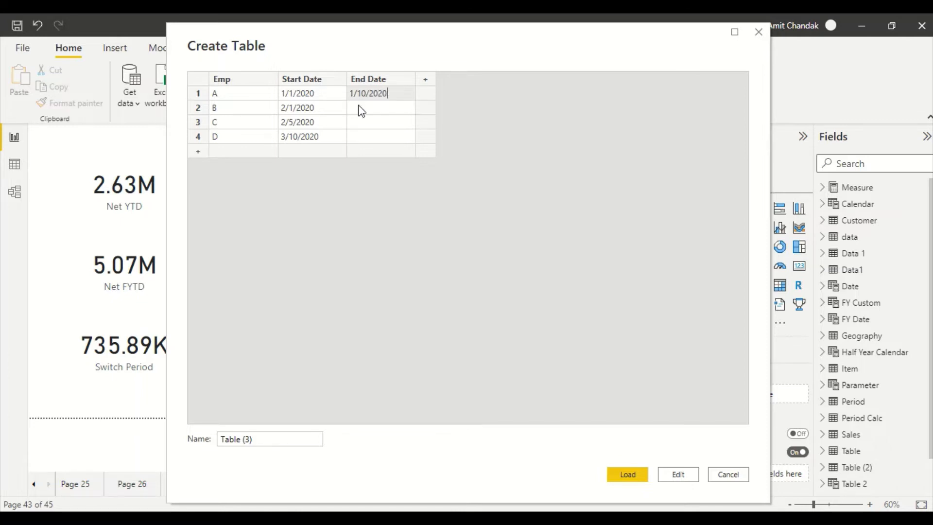
left_click(380, 107)
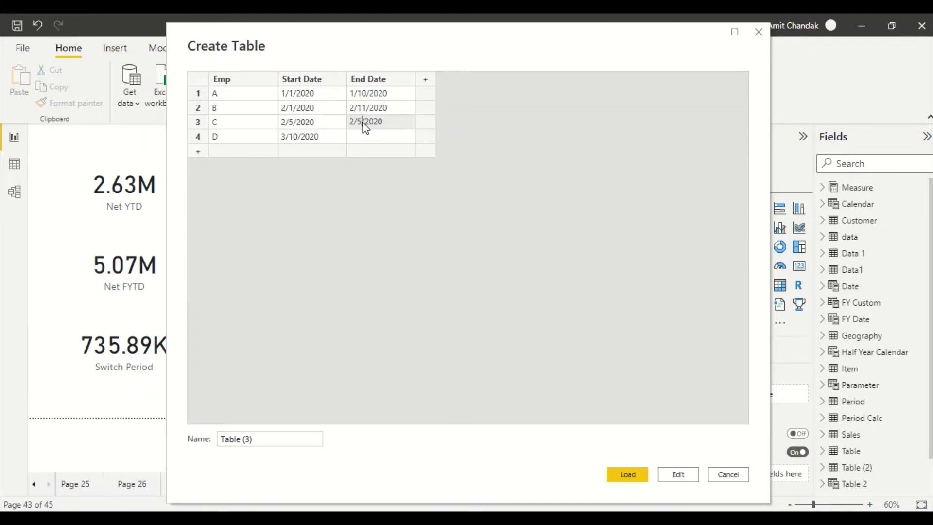
type("2/11/2020")
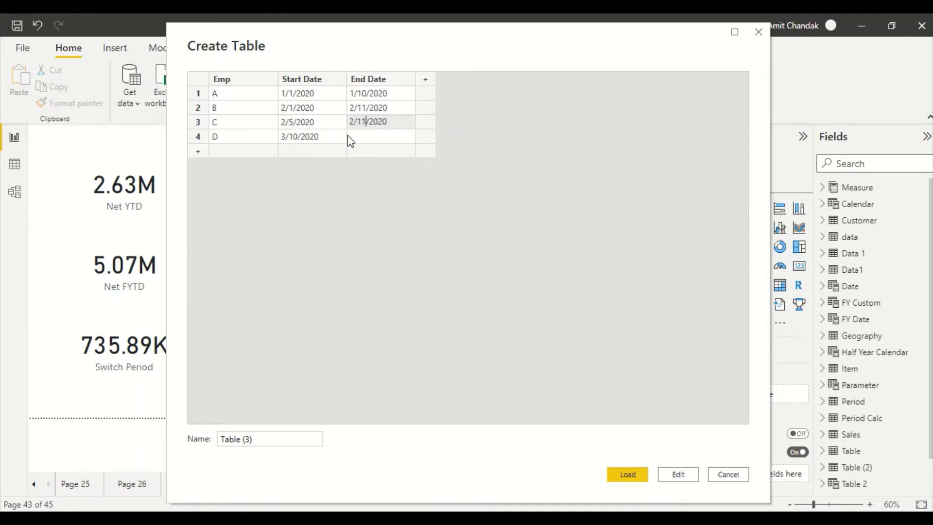
left_click(380, 136)
type("3/15/2020")
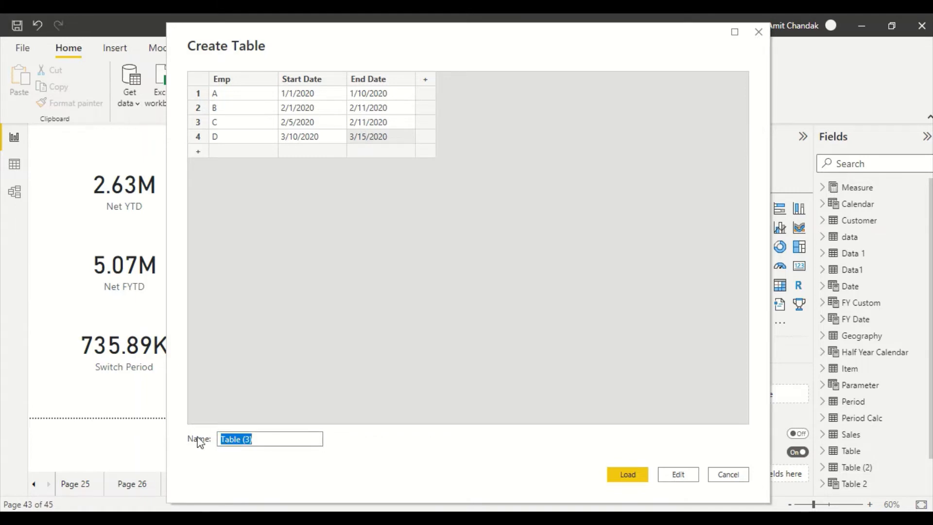
Step: Name the table 'Data Range' and load it into Power Query Editor
type("Data Ra")
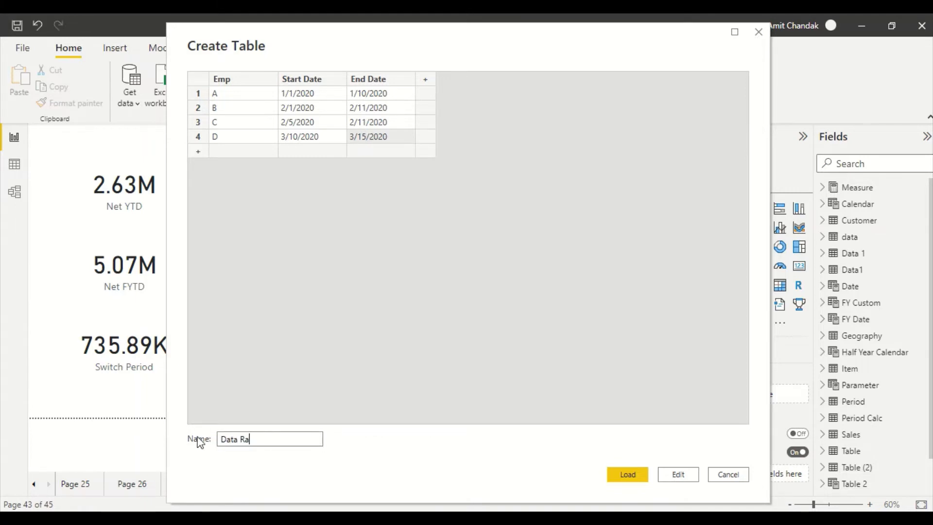
type("nge")
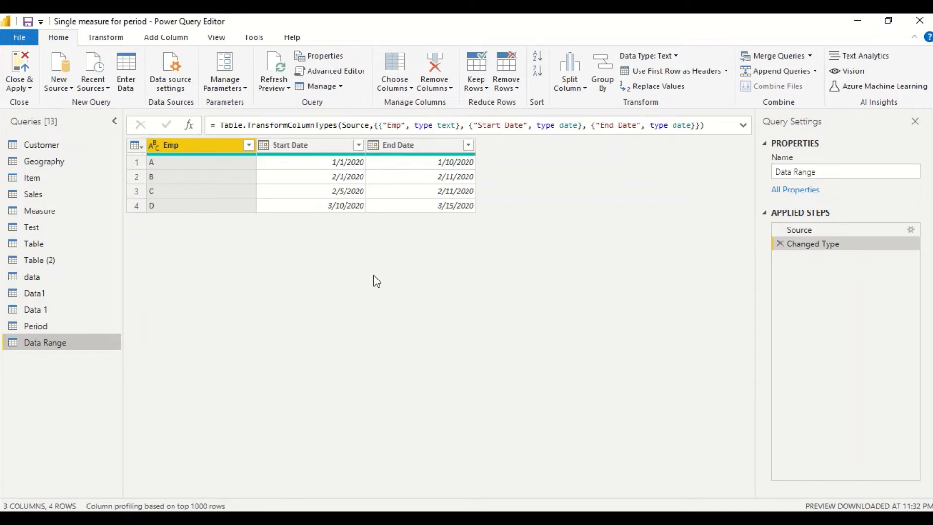
Step: Select the End Date column and start a new Custom Column
left_click(402, 145)
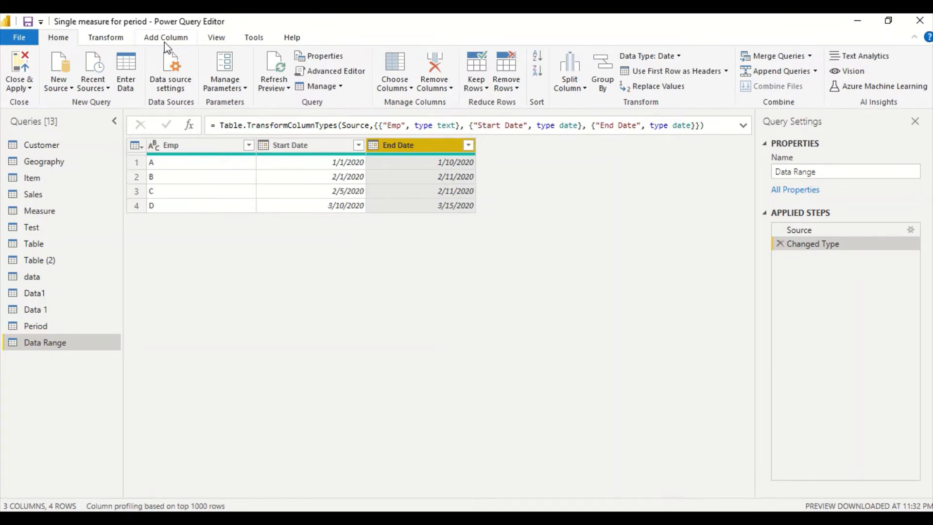
left_click(166, 37)
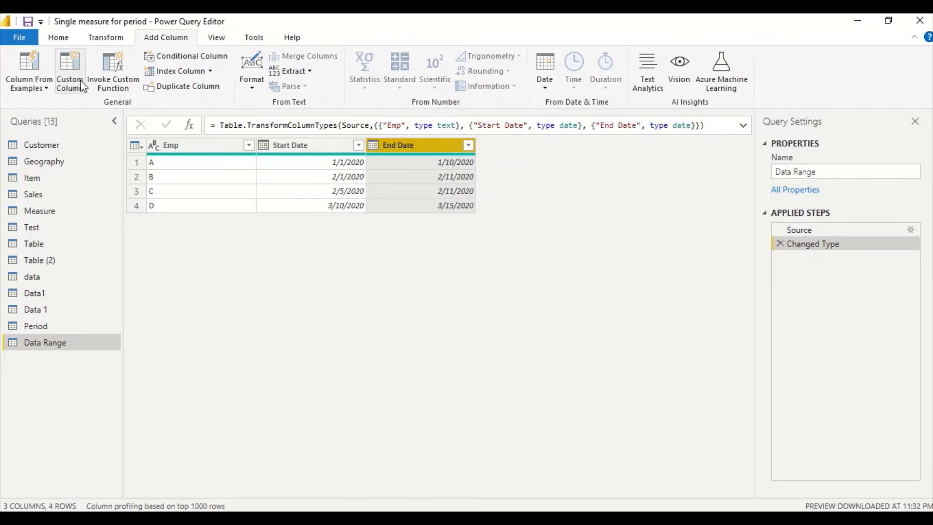
left_click(69, 66)
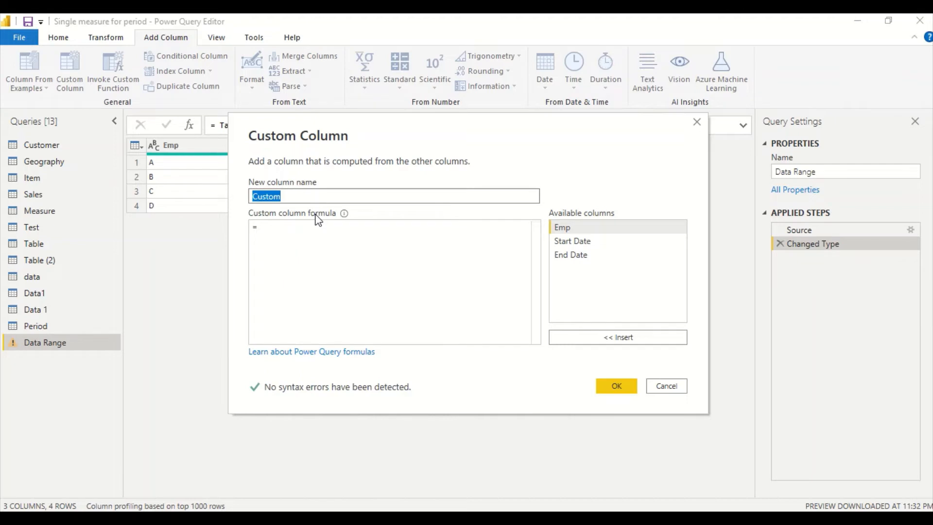
Step: Name the custom column Dates and begin List.Dates with [Start Date] as the start
type("Dates")
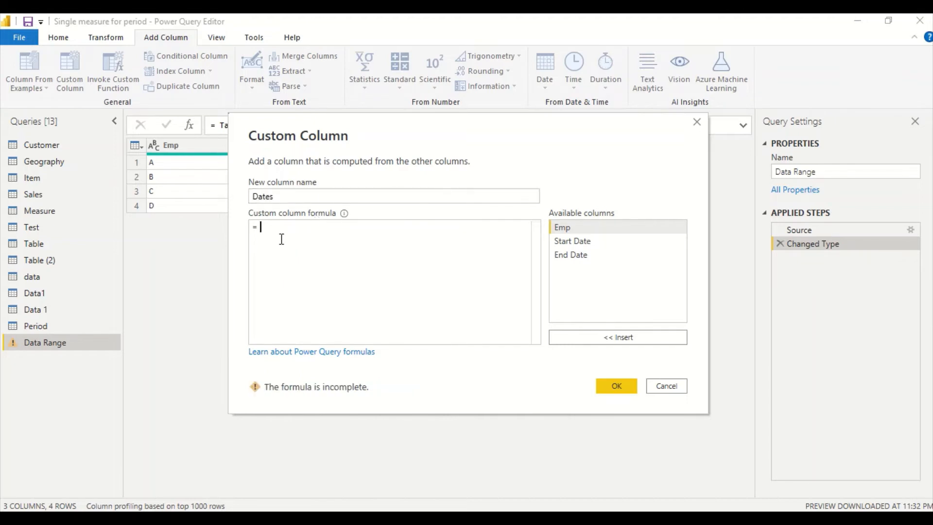
type("L")
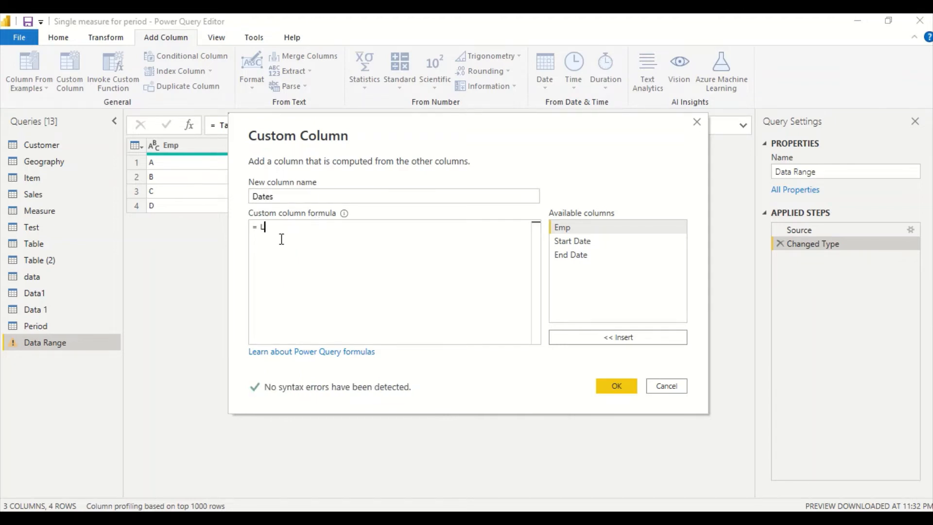
type("istDa")
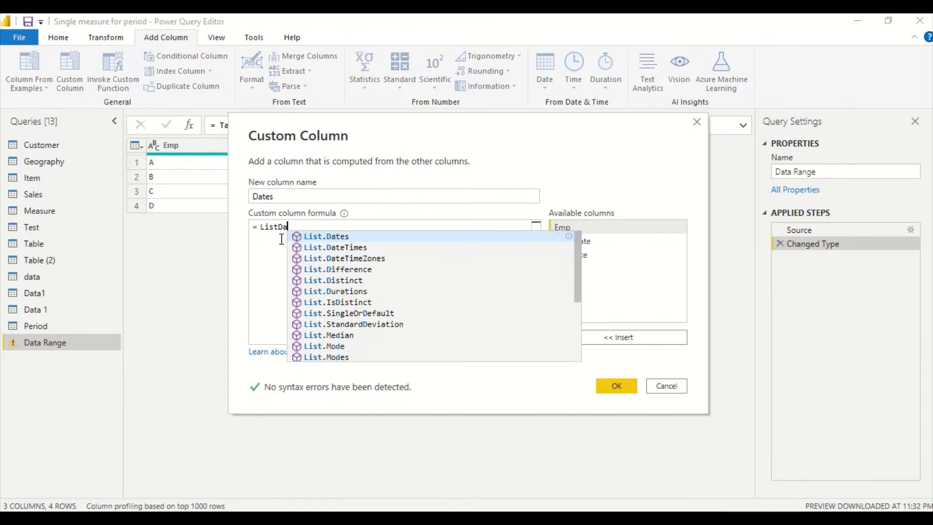
type("s")
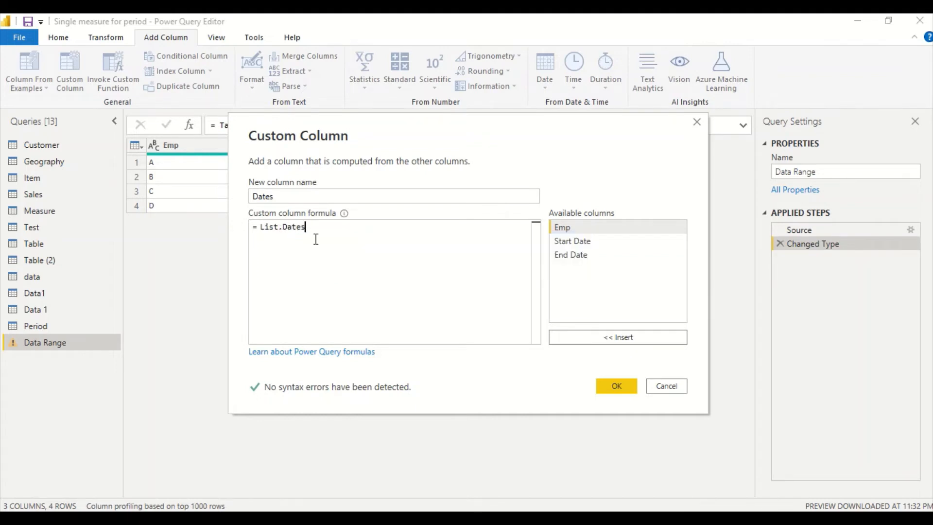
type("(")
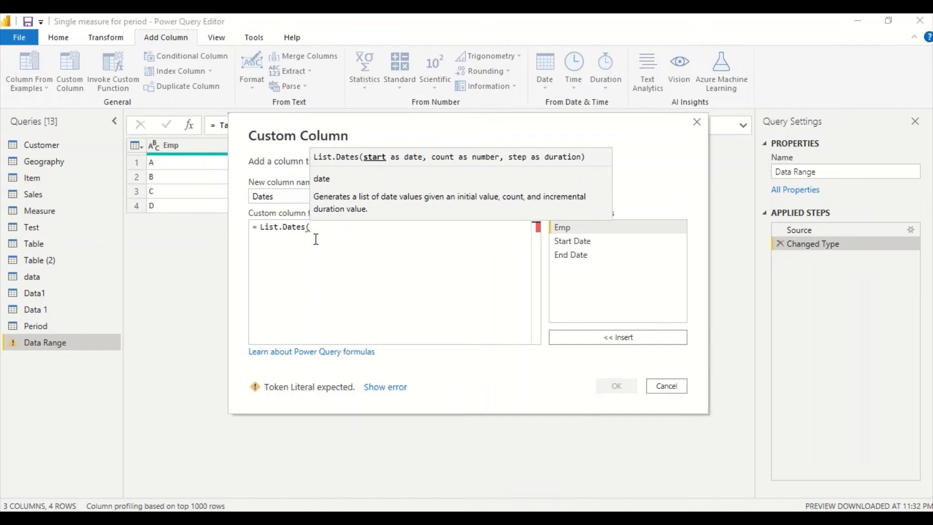
left_click(572, 241)
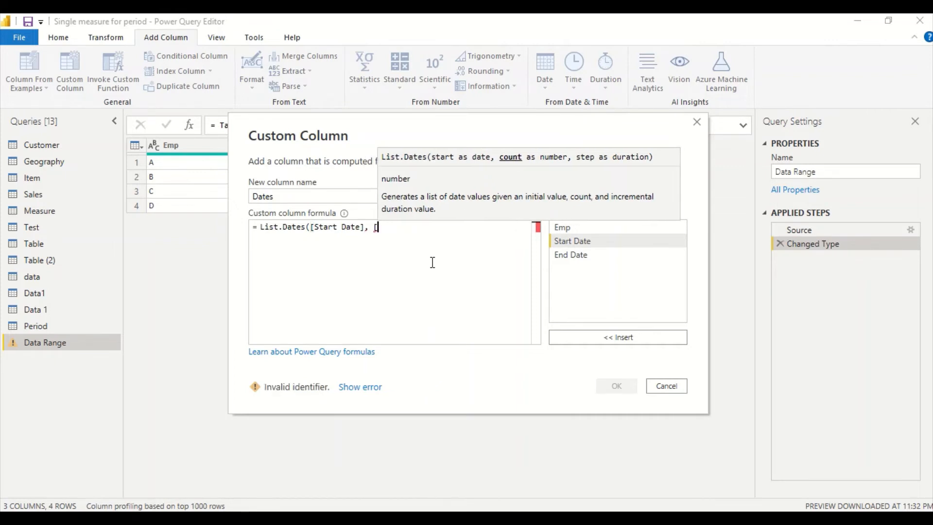
Step: Set the list count to Duration.Days([End Date]-[Start Date])+1
type("[End Date]")
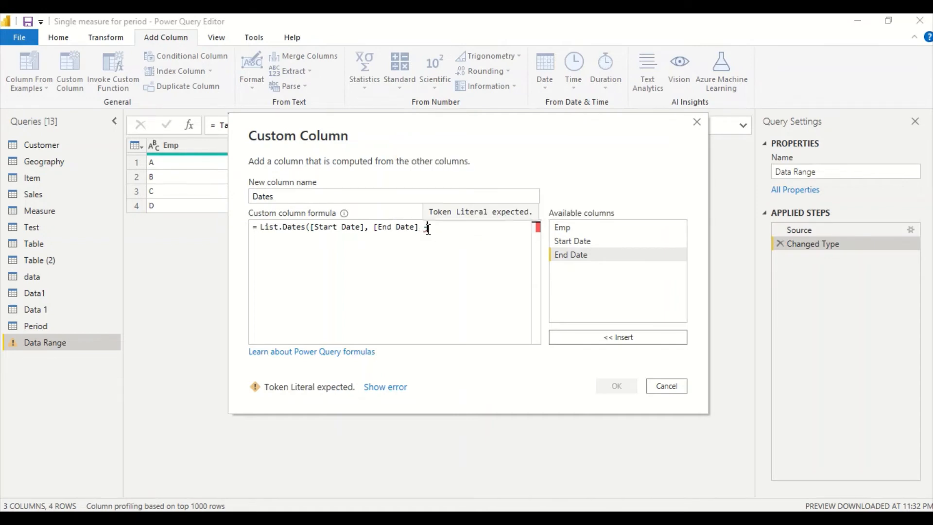
type("-[Start Date]")
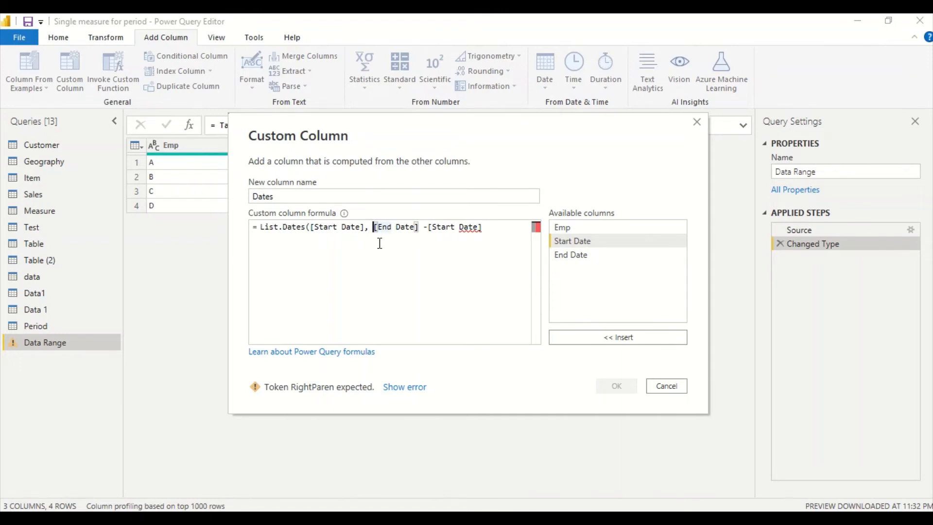
type("D")
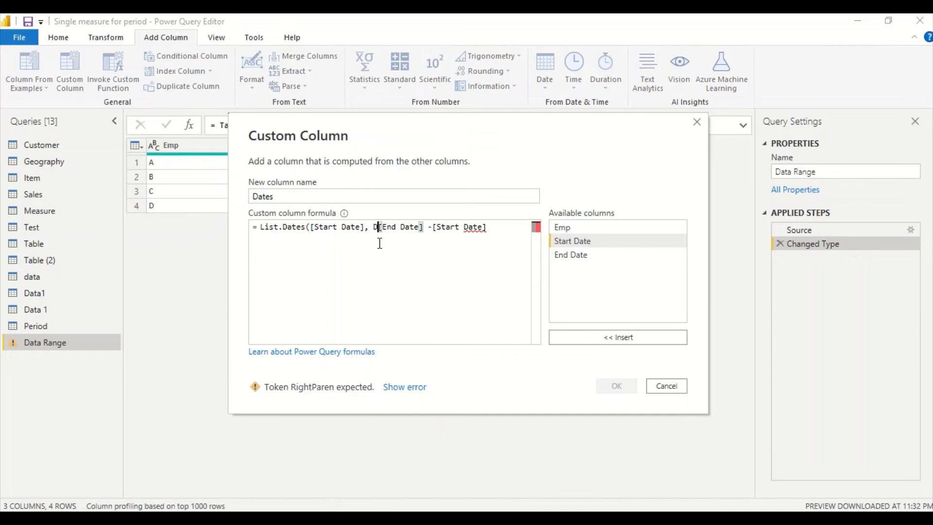
type("uration")
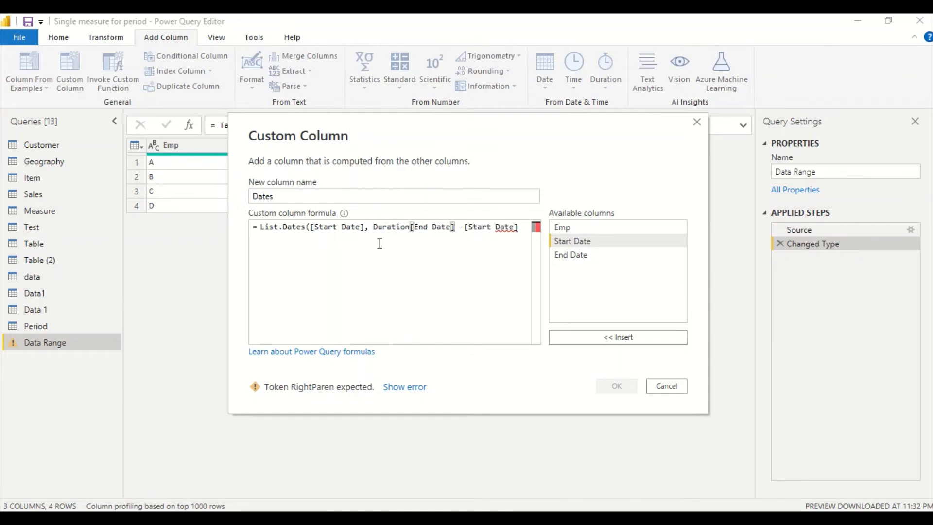
type(".Days(")
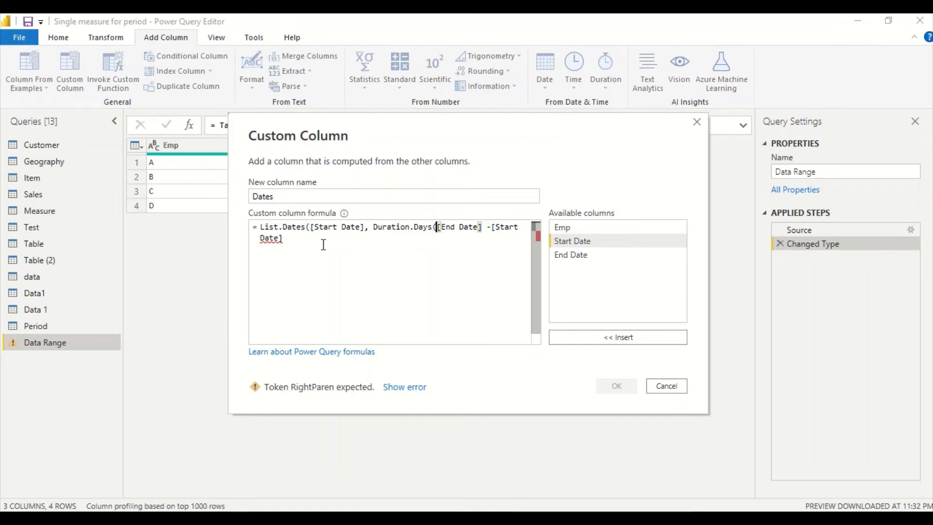
type(")")
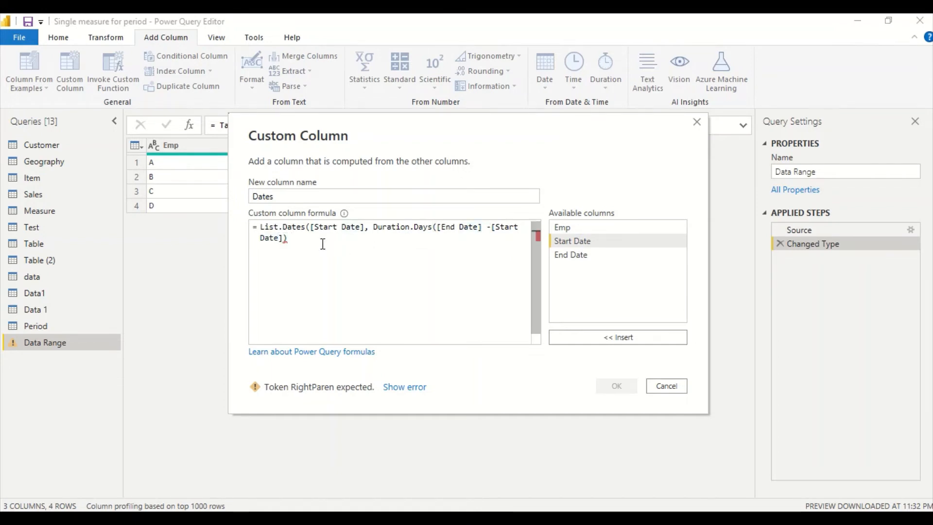
type("+1")
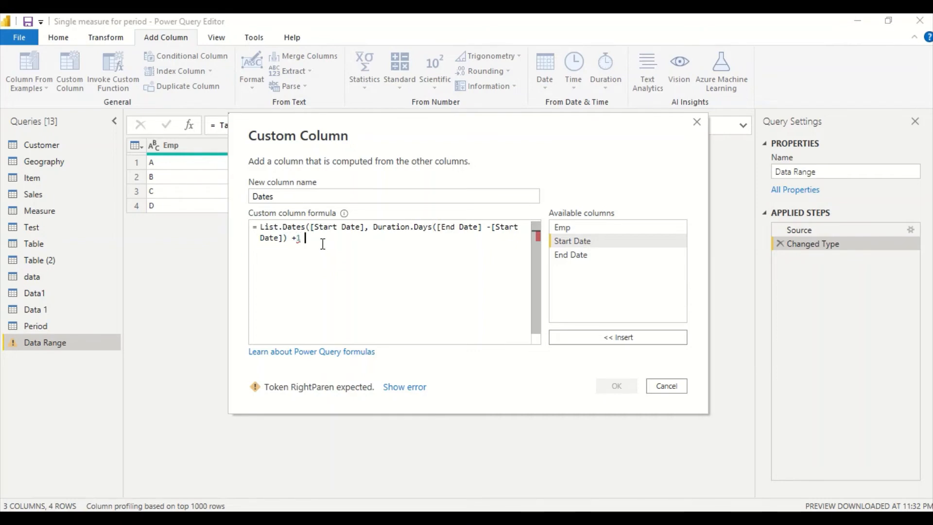
type(",")
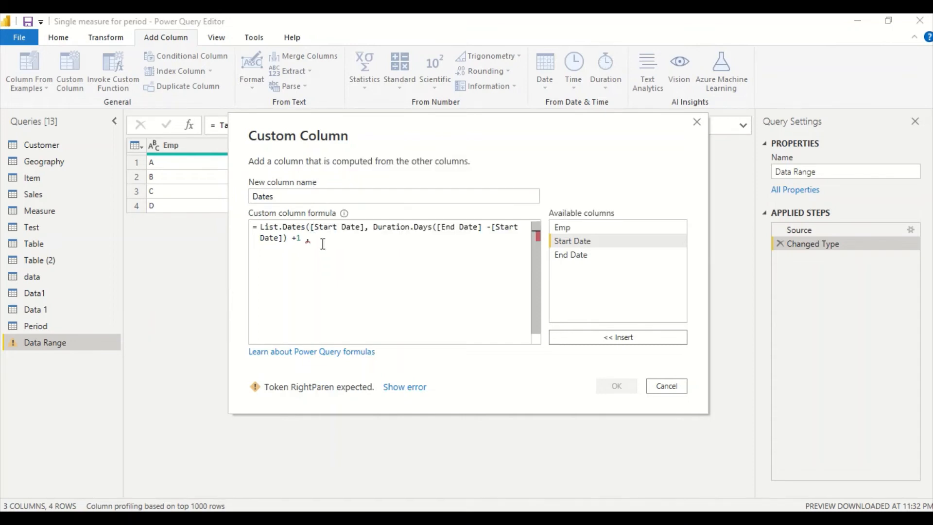
Step: Use a one-day #duration(1,0,0,0) step and confirm the Dates column
type(",#duration")
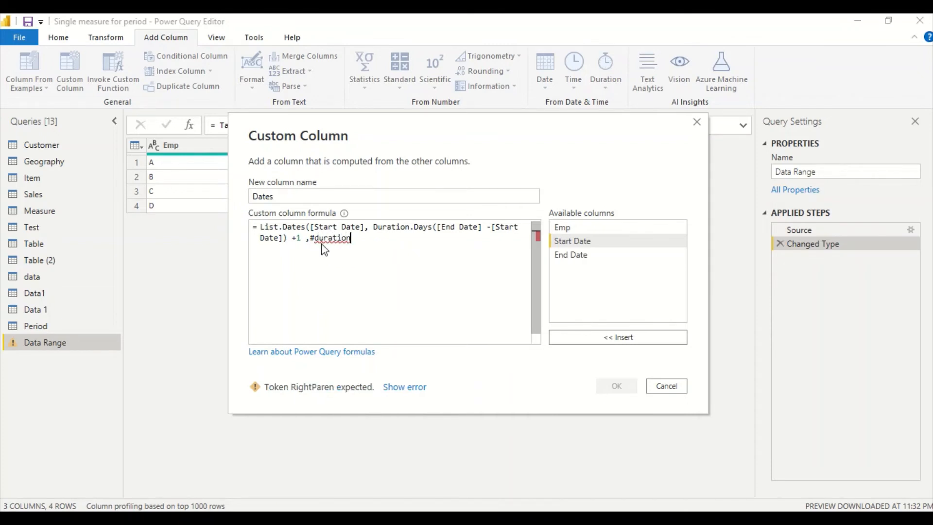
type("(")
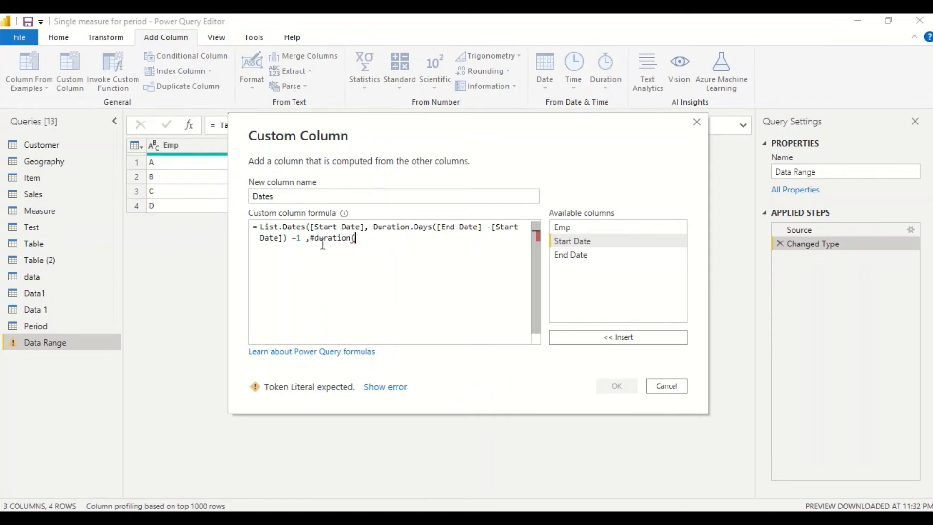
type("1,")
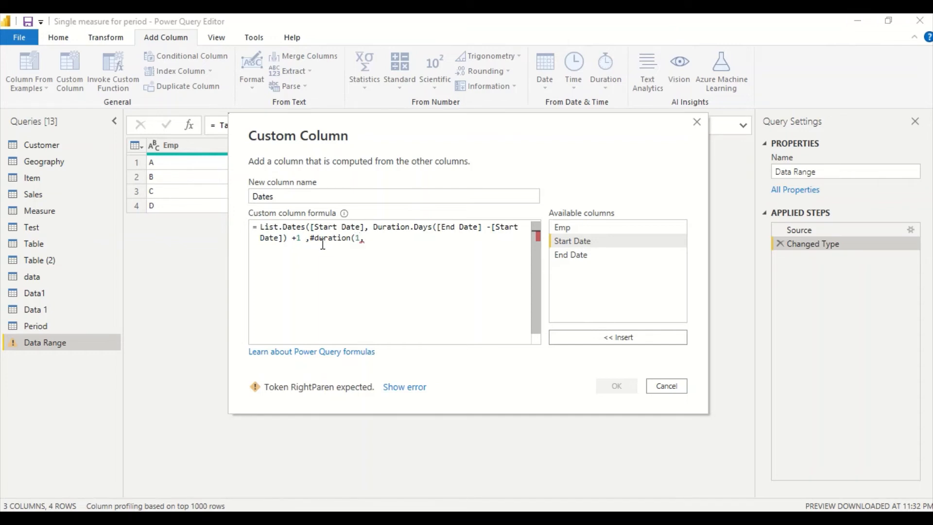
type("0,0,")
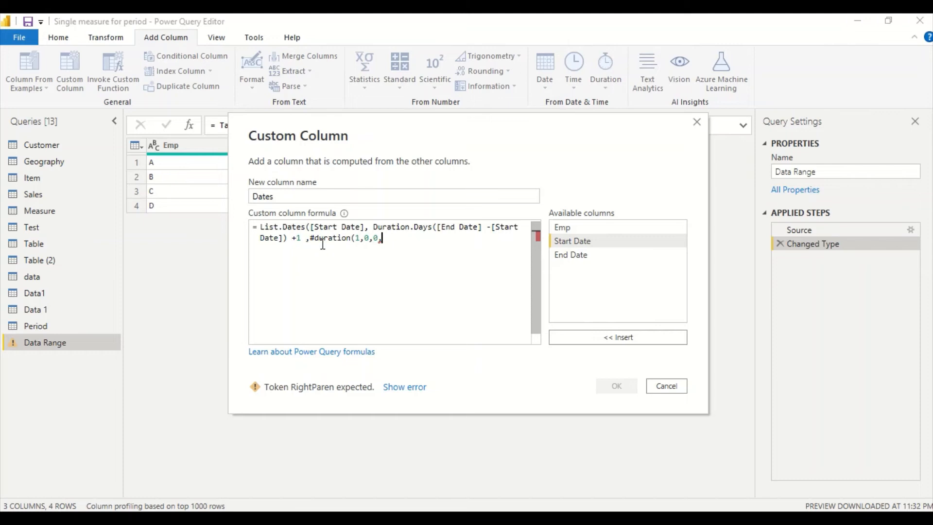
type(")")
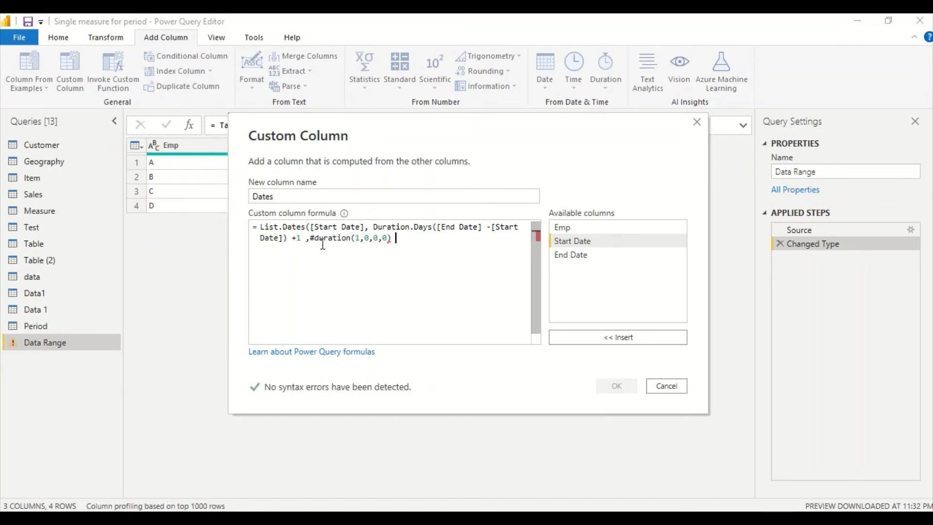
type(")")
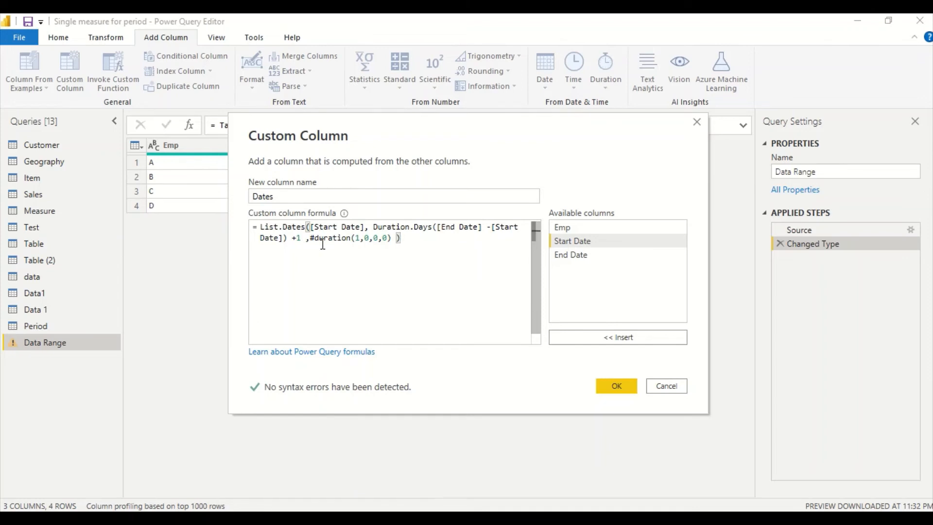
left_click(616, 386)
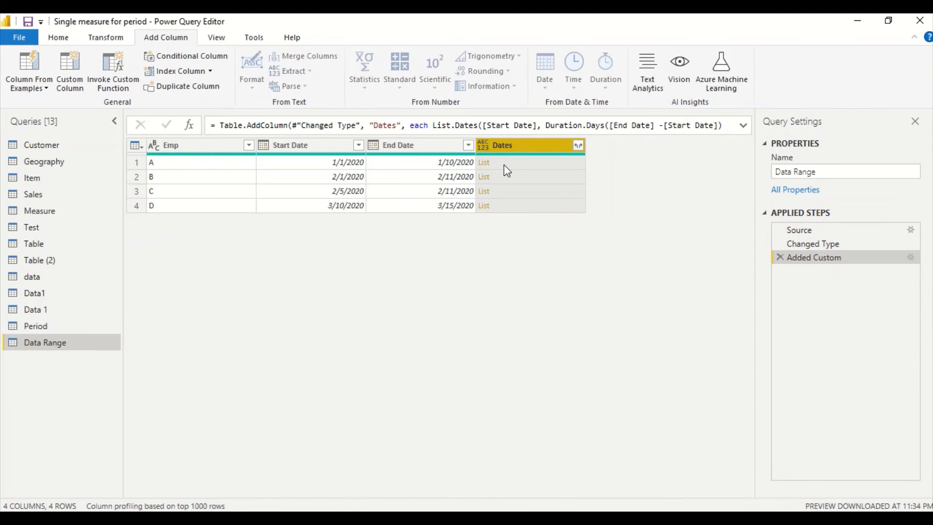
Step: Preview the date lists for employees C and D, ending on C's 2/5/2020–2/11/2020
left_click(483, 162)
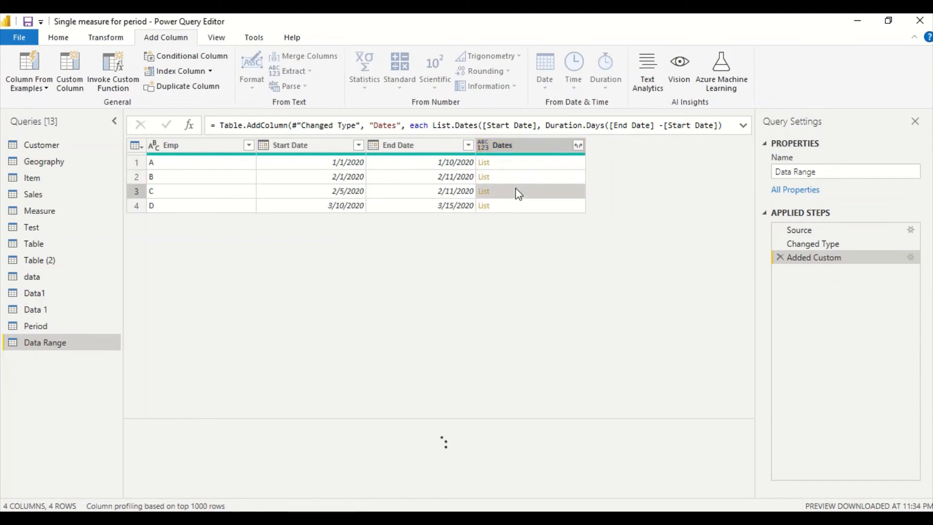
left_click(483, 206)
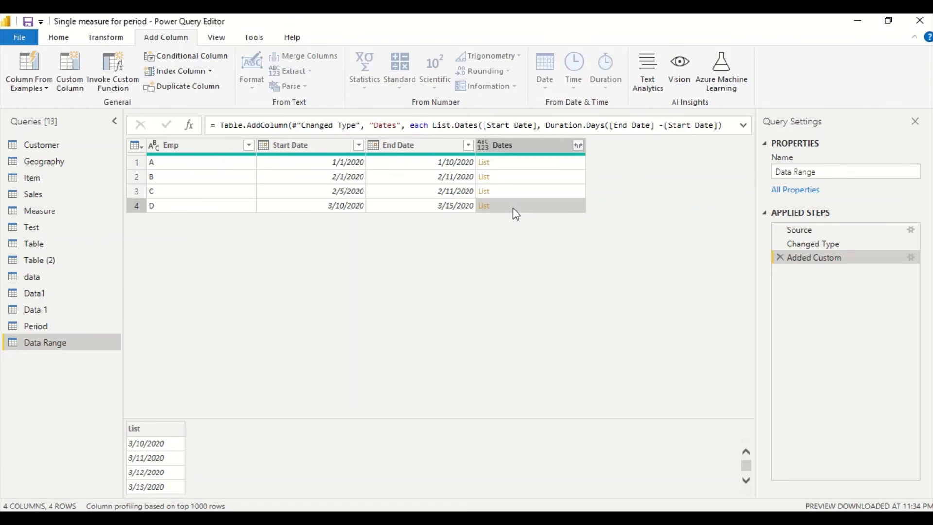
mouse_move(634, 222)
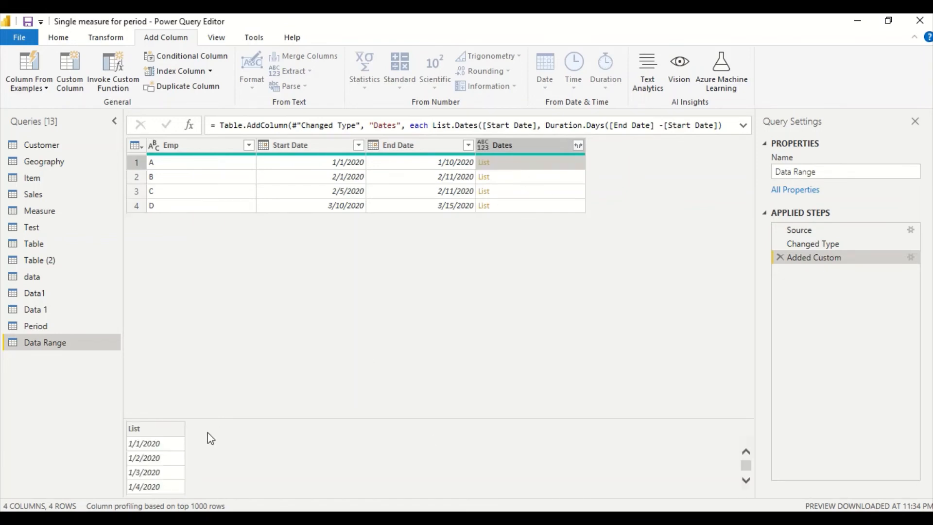
scroll("down", 3)
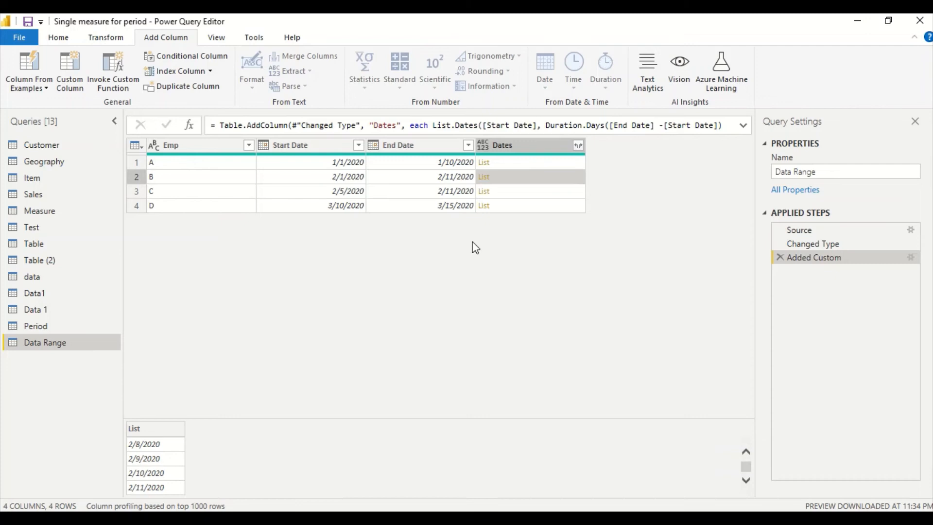
left_click(527, 191)
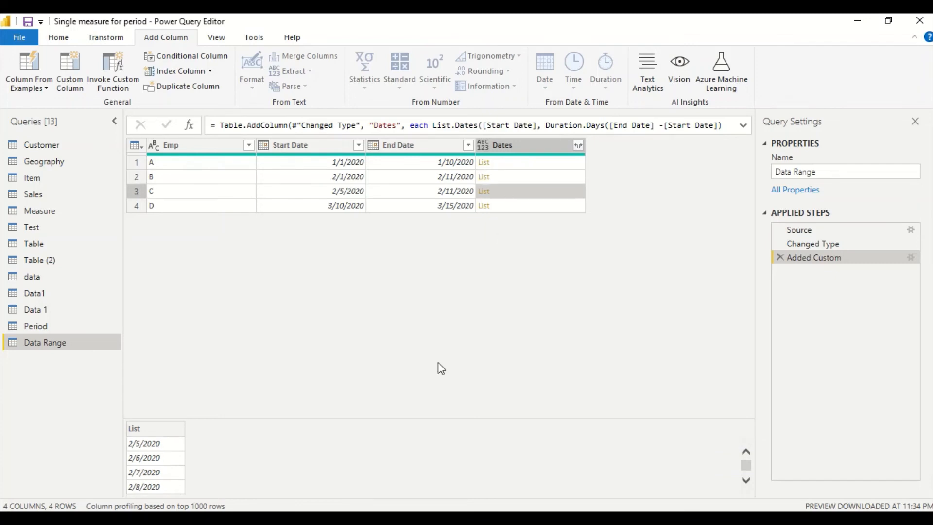
scroll("down", 3)
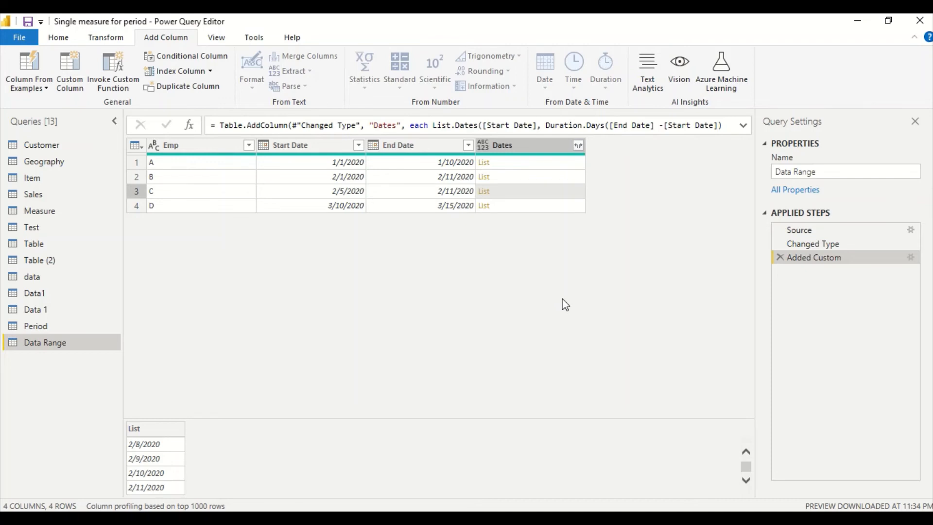
mouse_move(577, 232)
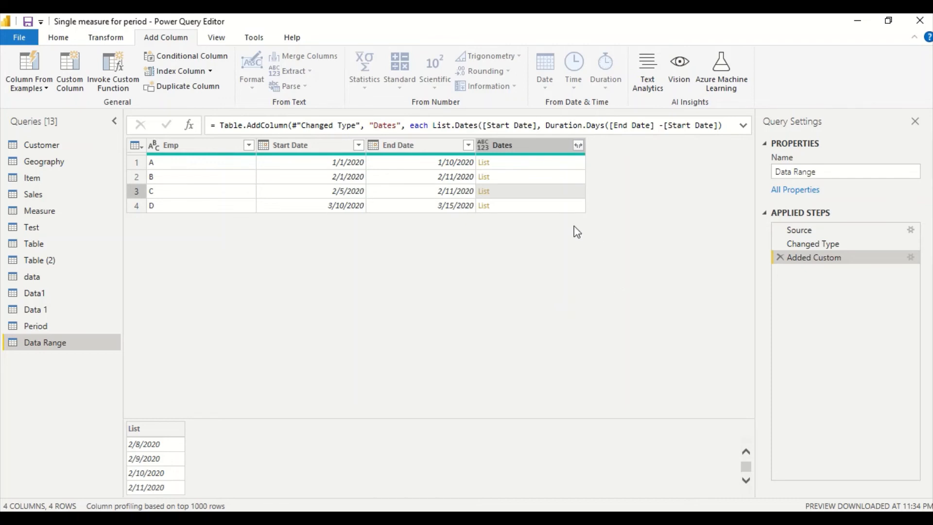
mouse_move(580, 171)
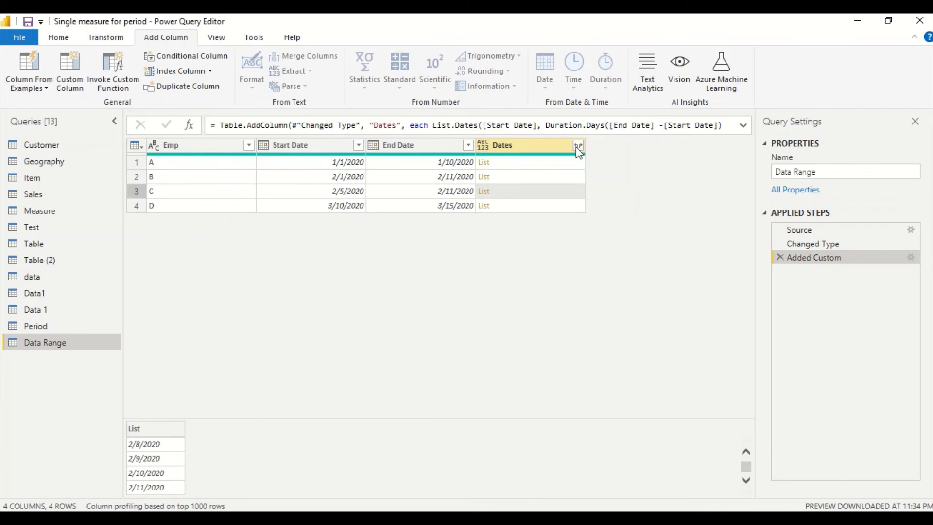
Step: Expand the Dates lists to new rows and scroll through the 34 resulting rows
left_click(576, 146)
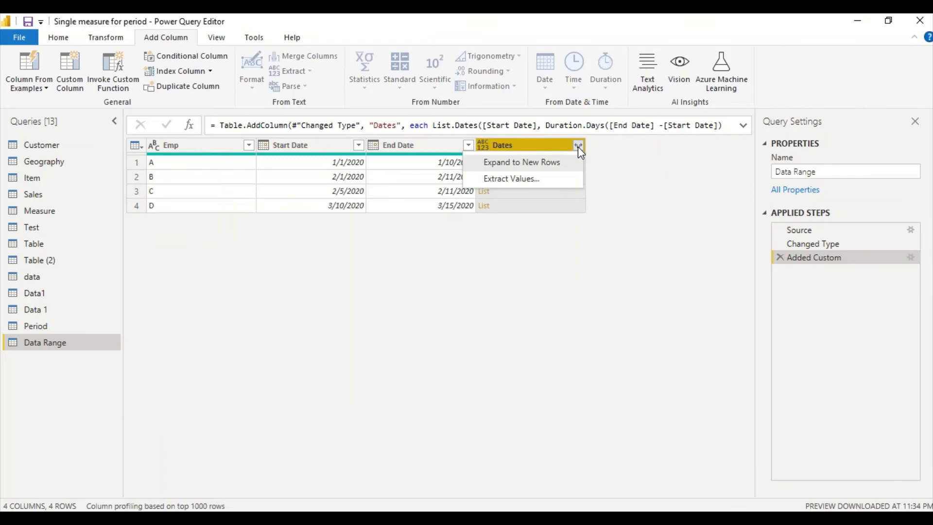
left_click(522, 162)
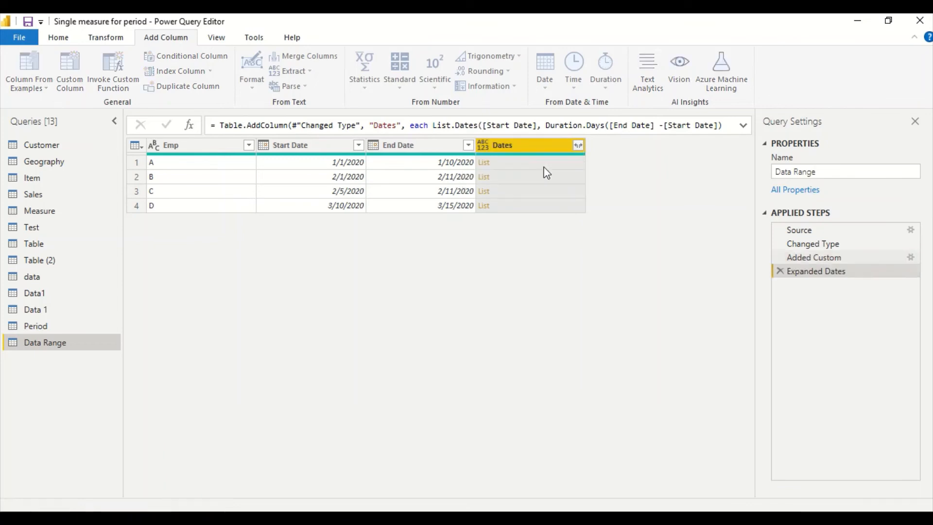
left_click(578, 145)
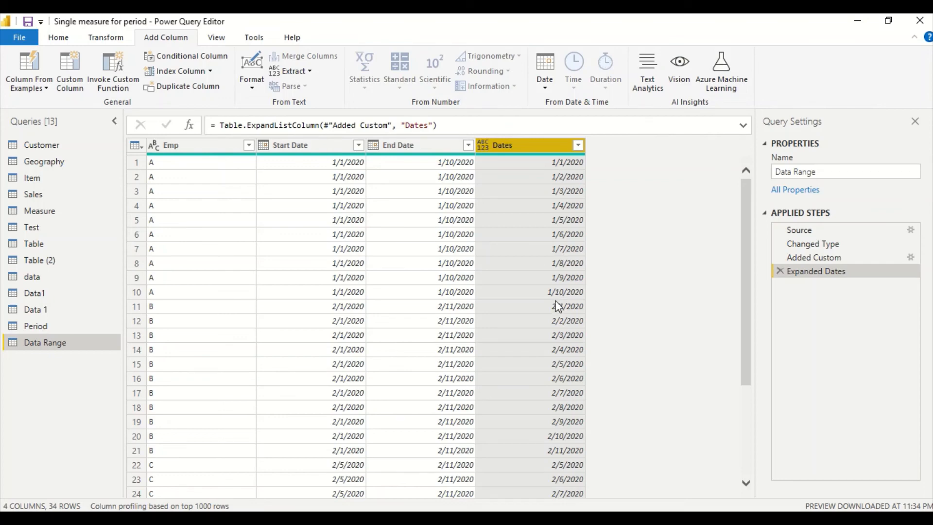
mouse_move(568, 314)
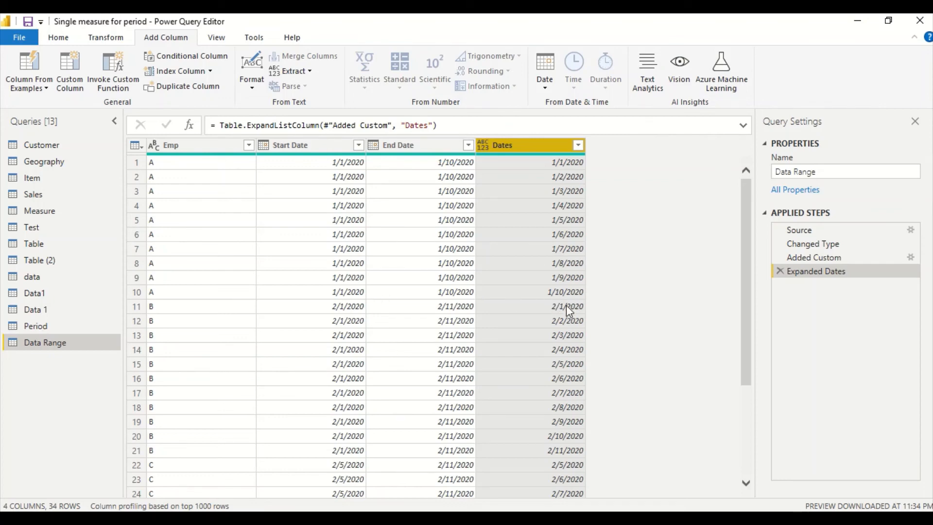
scroll("down", 3)
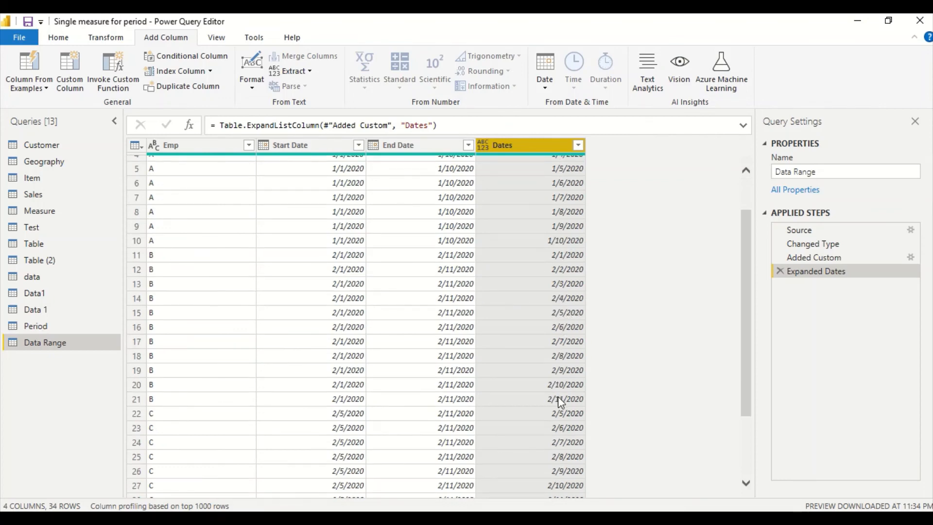
scroll("down", 3)
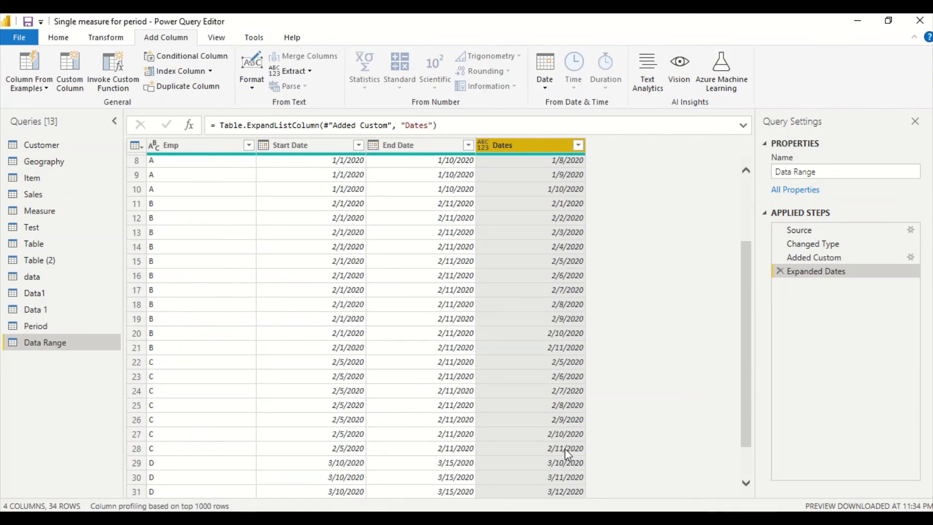
scroll("down", 3)
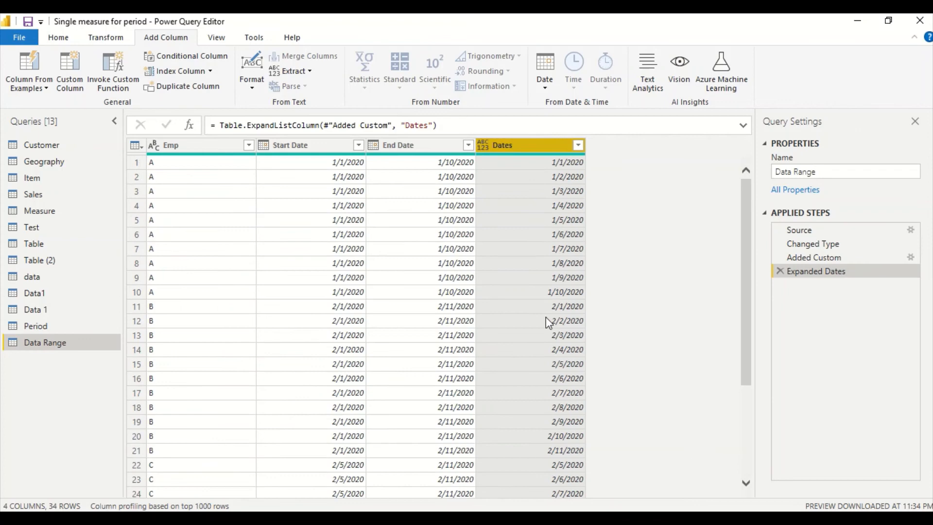
Step: Change the expanded Dates column's data type to Date
left_click(483, 145)
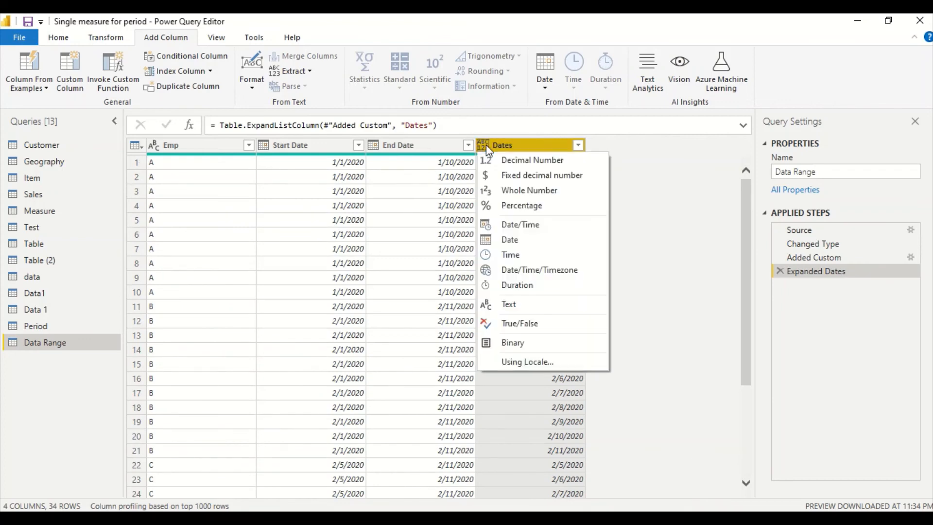
left_click(510, 240)
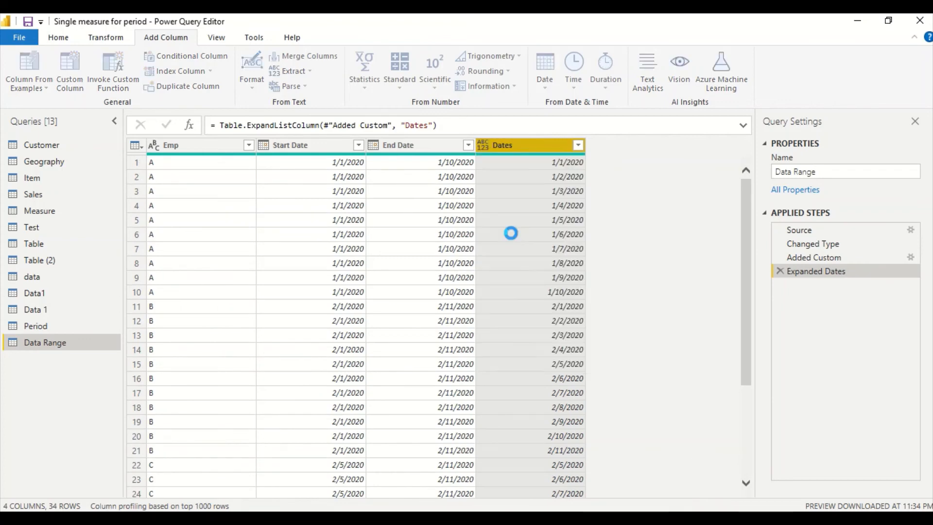